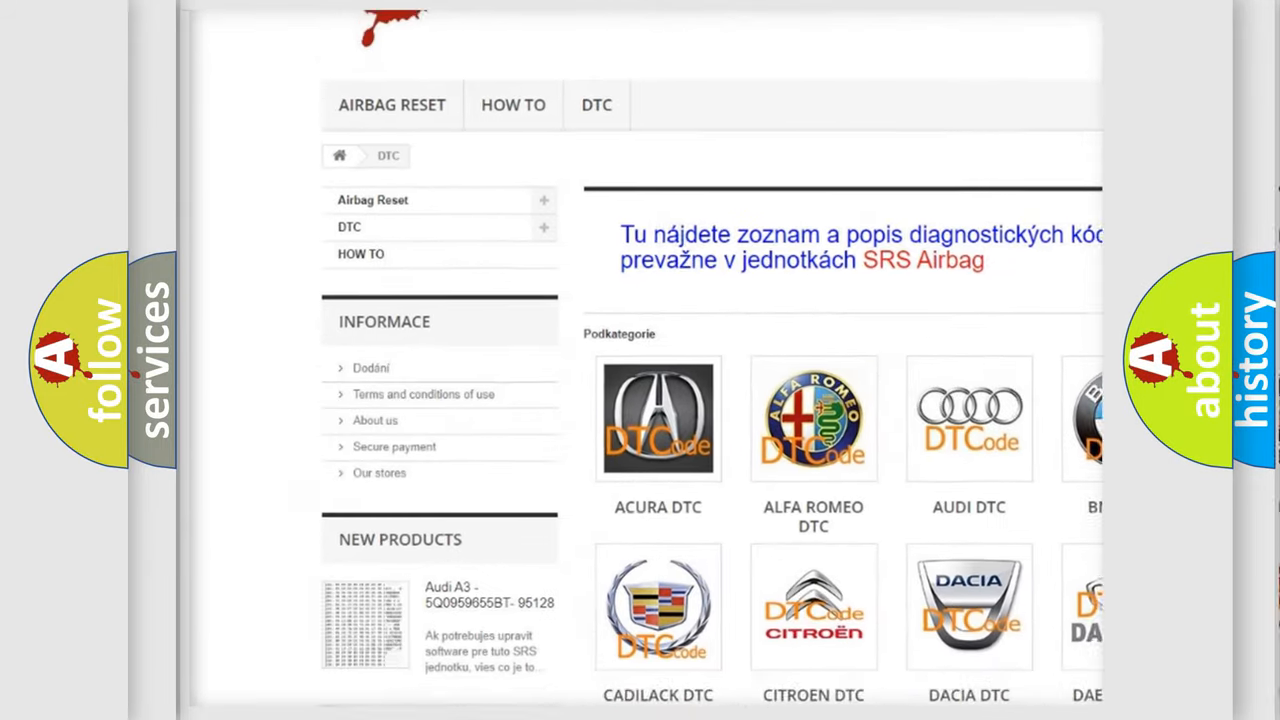
{"action": "scroll", "scroll_direction": "down", "scroll_amount": 3}
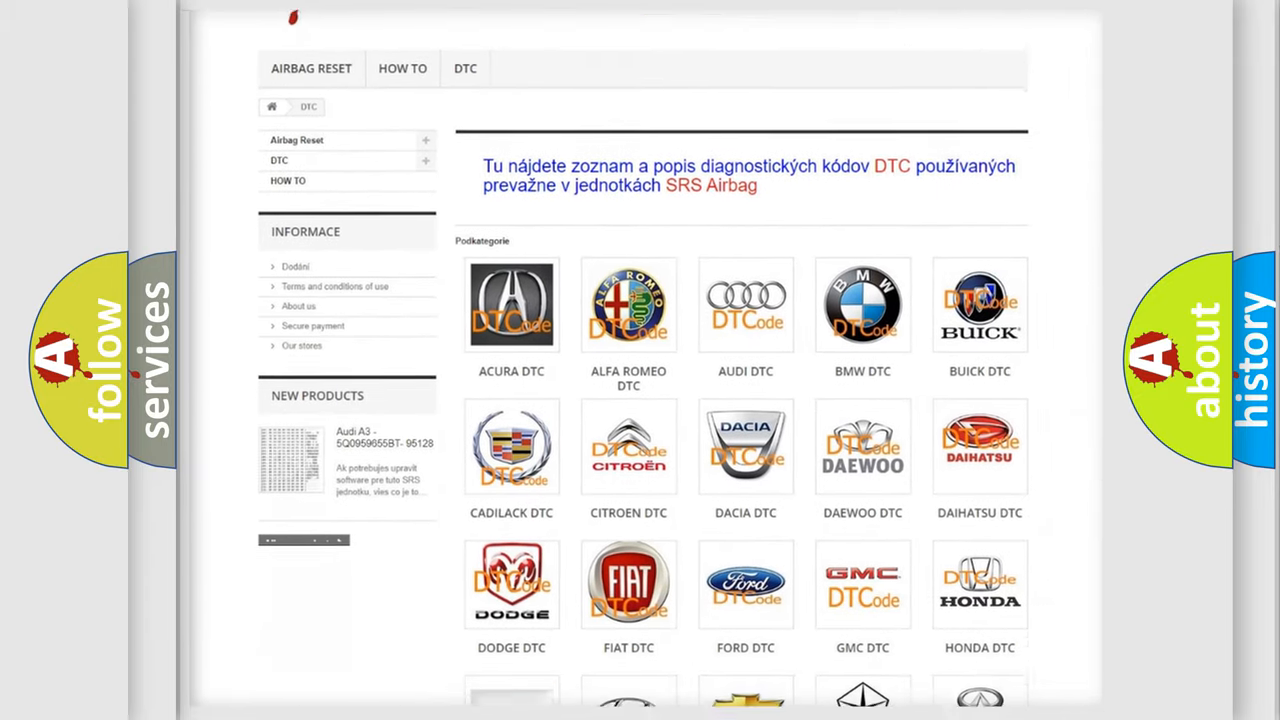
{"action": "scroll", "scroll_direction": "down", "scroll_amount": 3}
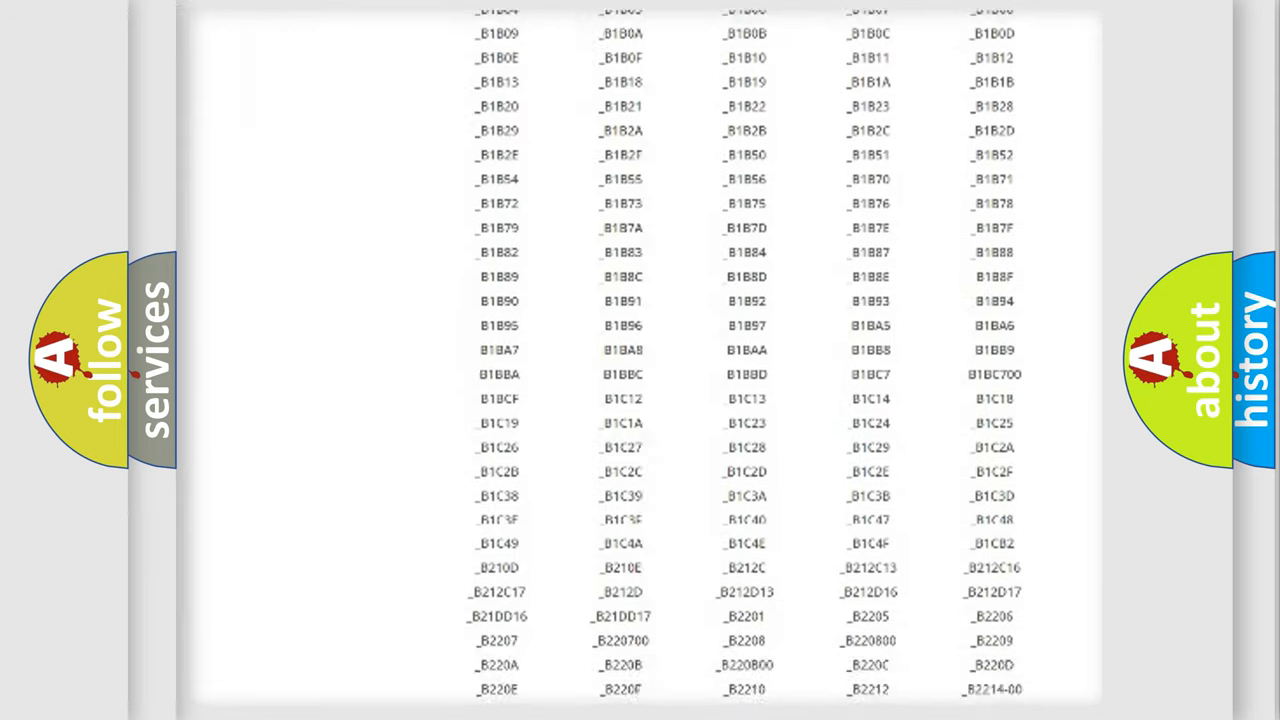
{"action": "scroll", "scroll_direction": "down", "scroll_amount": 3}
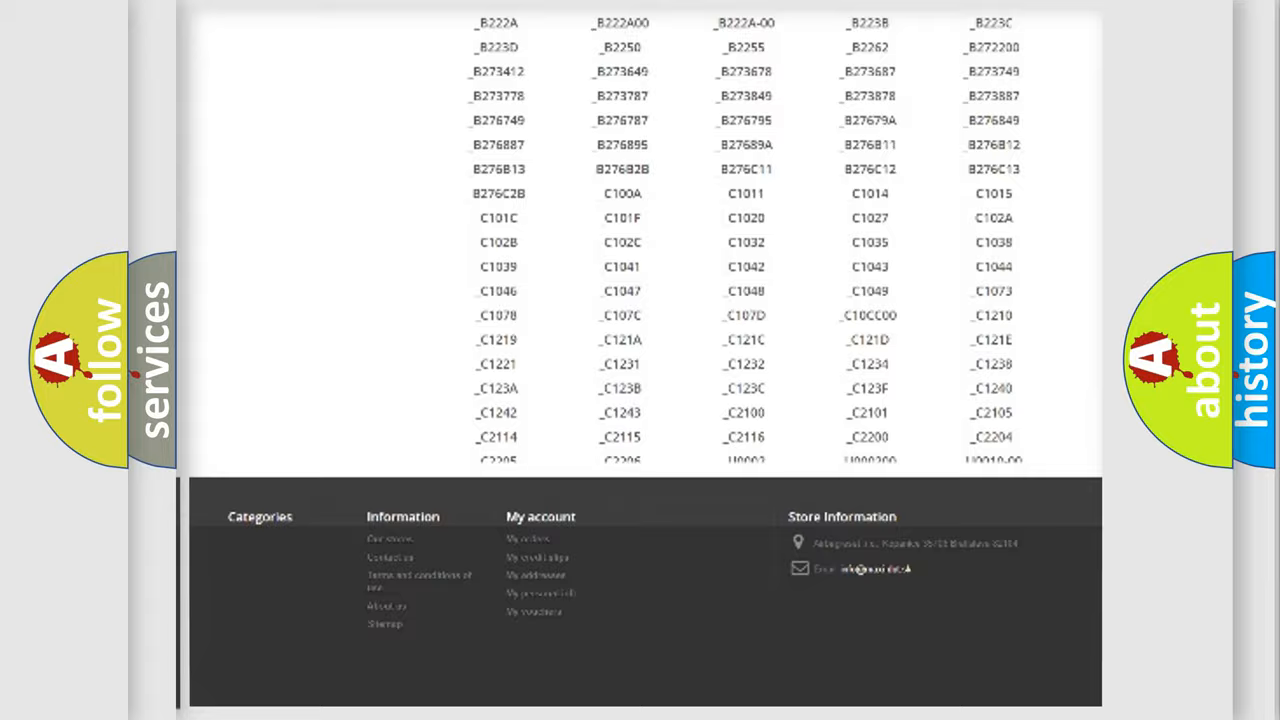
{"action": "scroll", "scroll_direction": "up", "scroll_amount": 3}
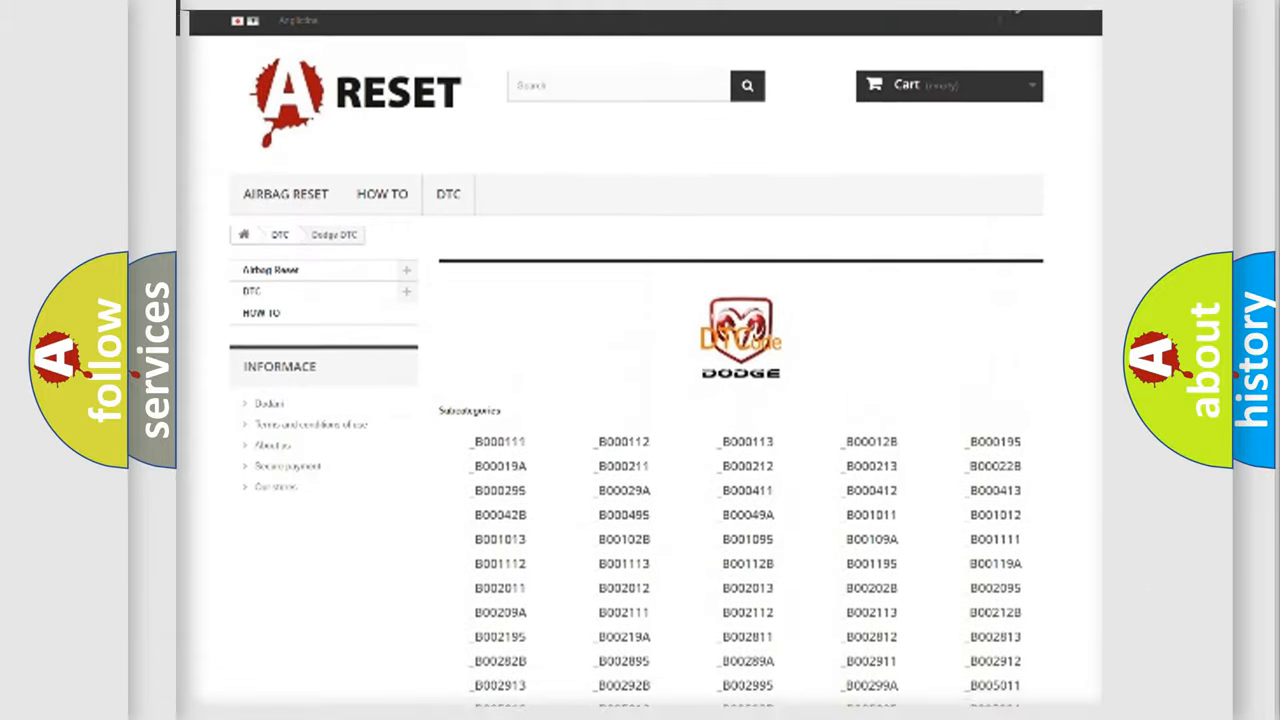